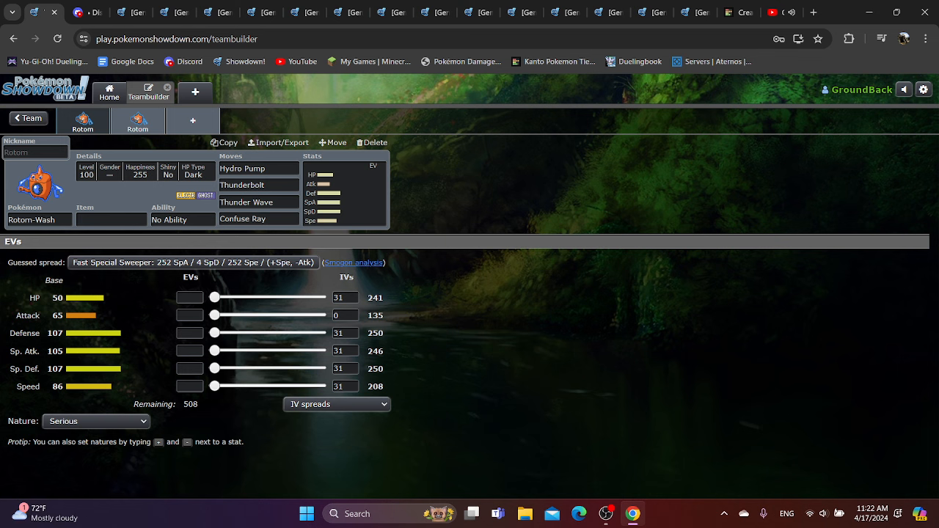
- Add Gengar to the team beside the two Rotom-Wash sets
click(28, 118)
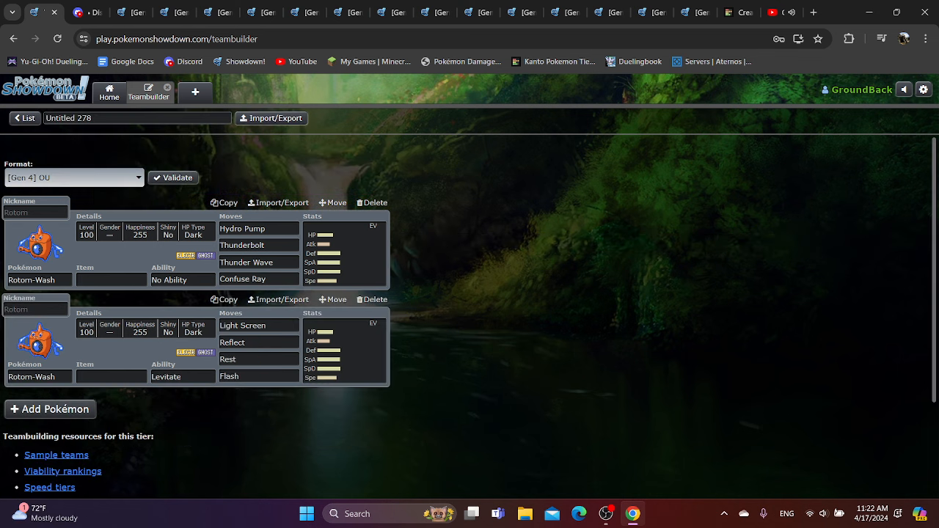
click(73, 177)
text(gen)
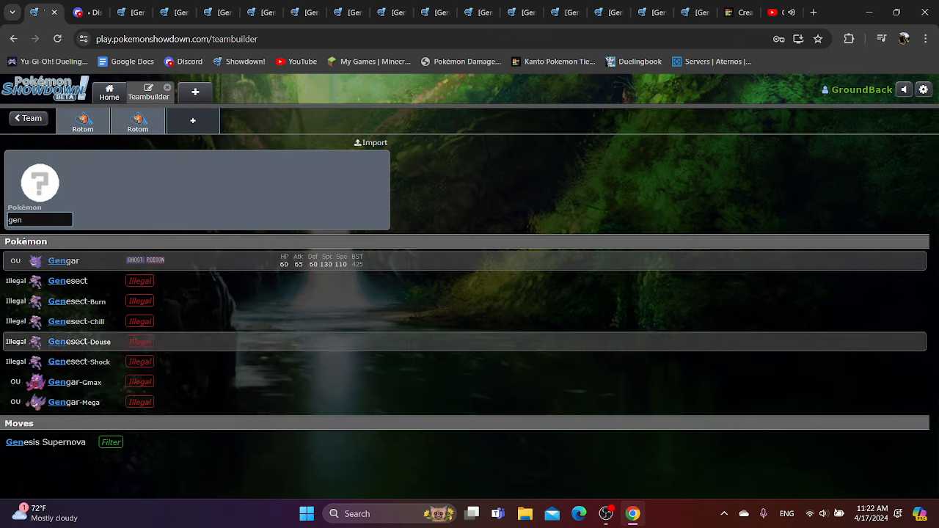
click(62, 260)
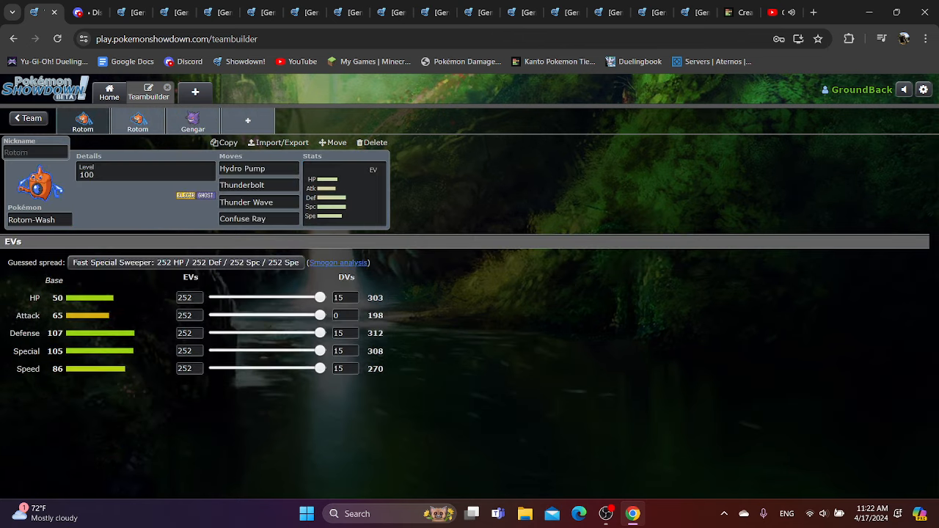
click(192, 121)
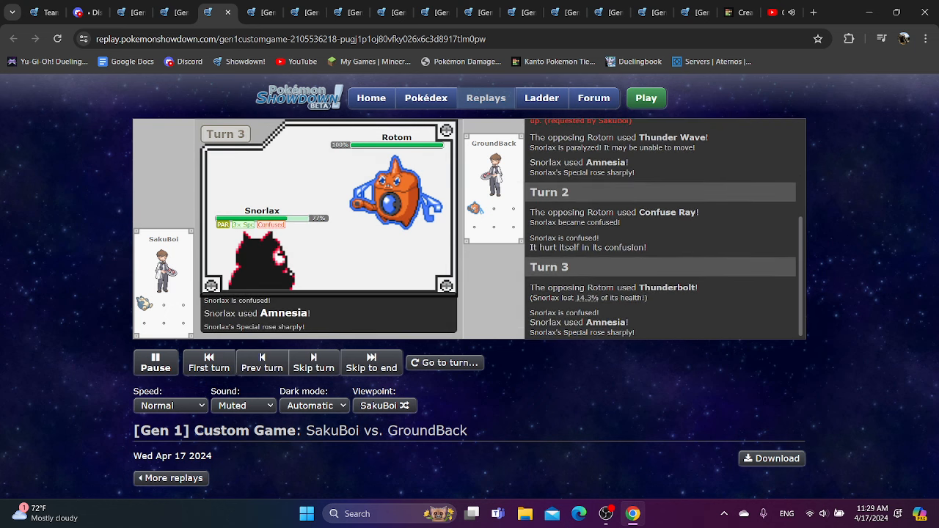
- Load another Gen 1 SakuBoi vs. GroundBack Custom Game replay, unplayed
click(313, 362)
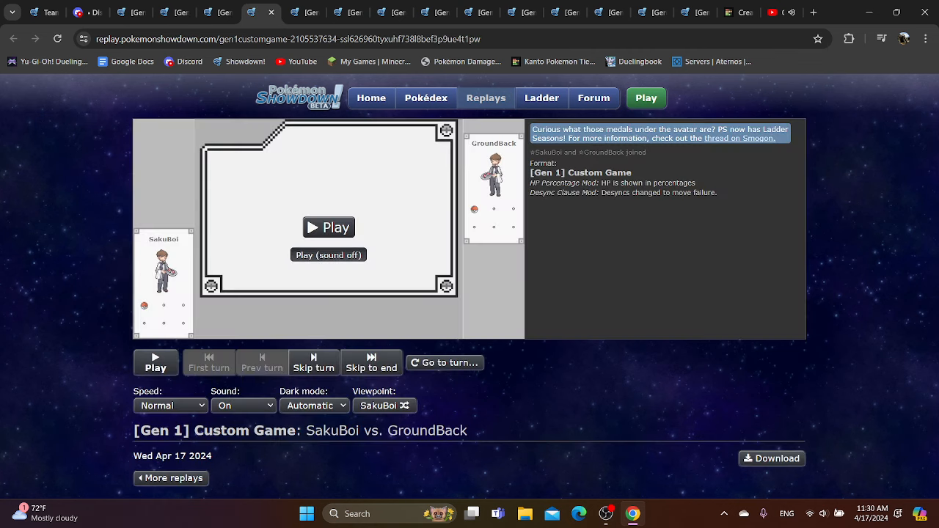
- Load the next Gen 1 SakuBoi vs. GroundBack replay, awaiting playback
click(328, 254)
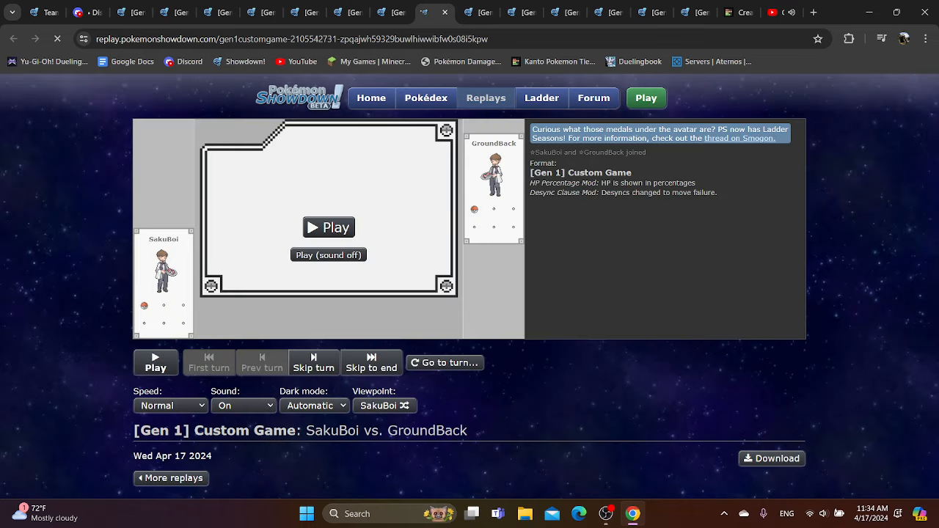
- Load a further SakuBoi vs. GroundBack Gen 1 replay, still unplayed
click(328, 255)
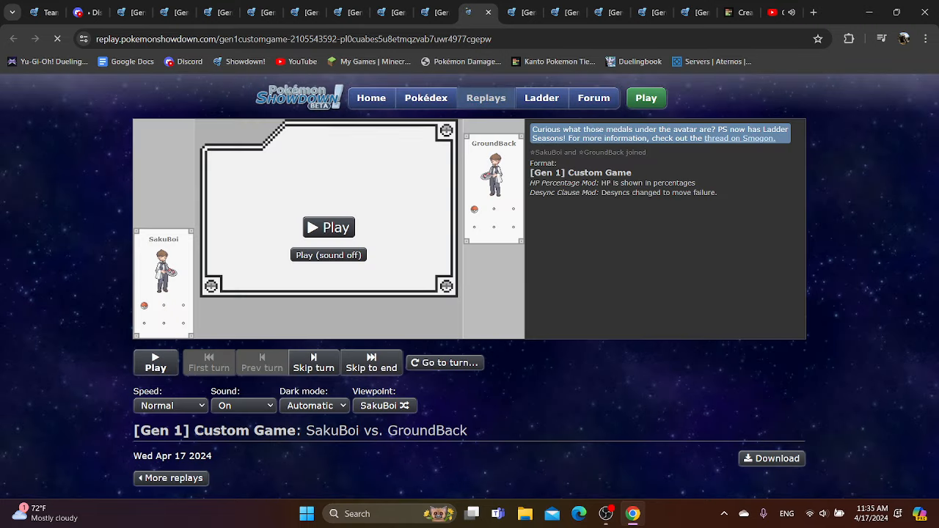
- Play the GroundBack vs. SakuBoi replay muted through turn 4, Blizzard on sleeping Rotom
click(328, 254)
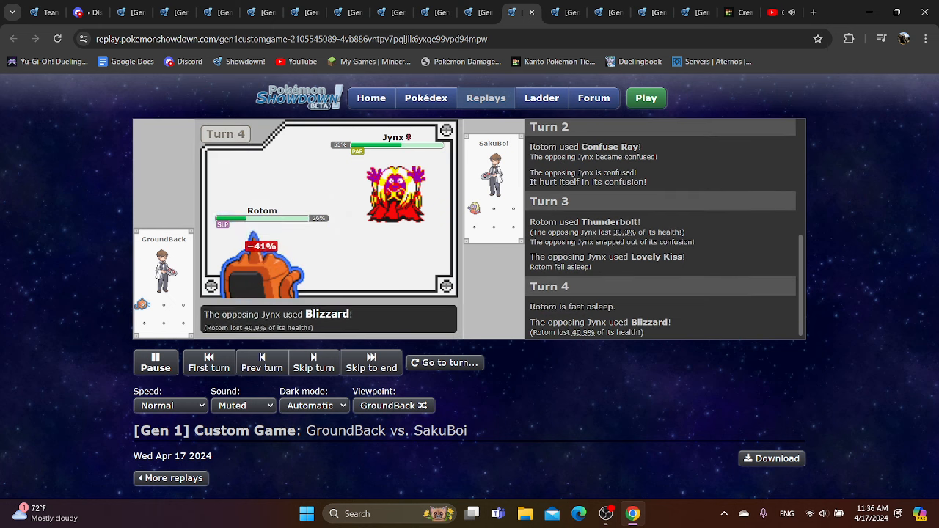
- Finish the Jynx replay, then play the Slowbro vs. paralyzed Rotom replay to turn 8
click(313, 362)
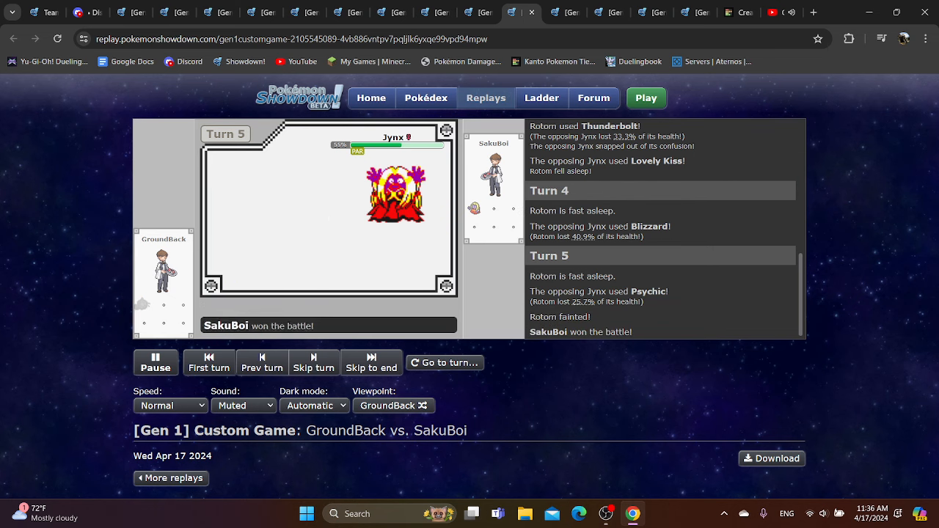
click(155, 363)
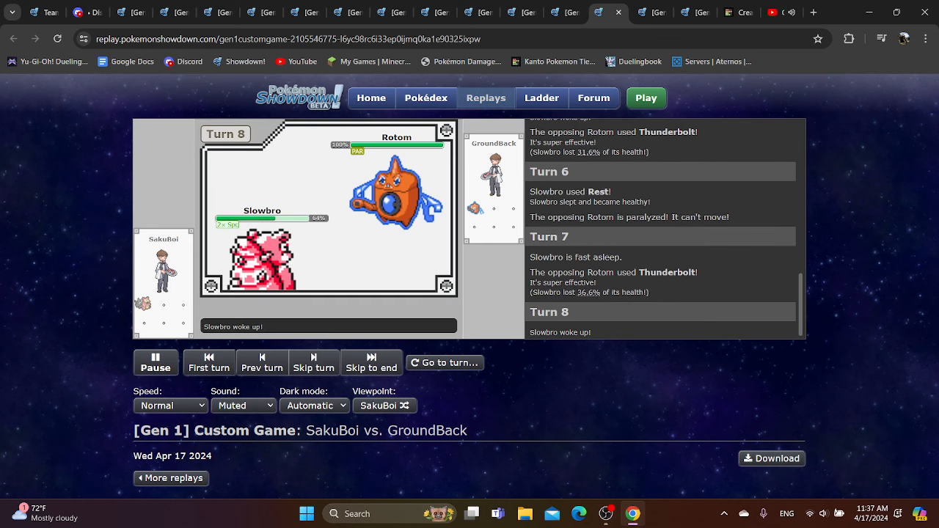
- Load the newer SakuBoi vs. GroundBack Gen 1 replay, not yet started
click(313, 363)
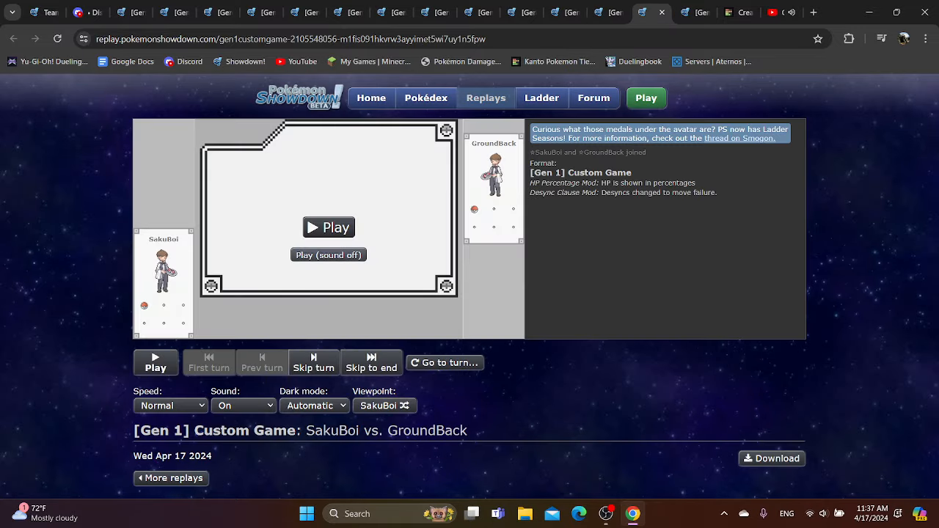
click(327, 255)
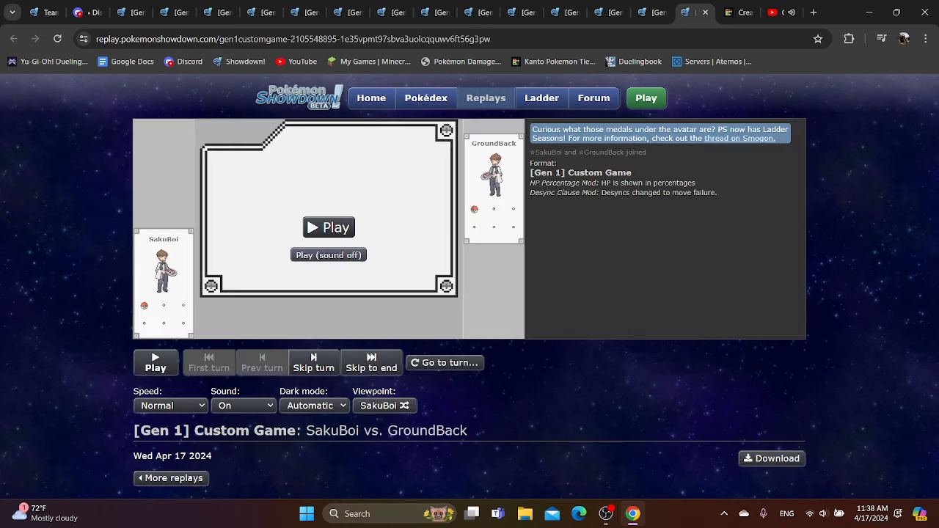
- Play the replay muted and pause at turn 5 when Zapdos faints
click(328, 226)
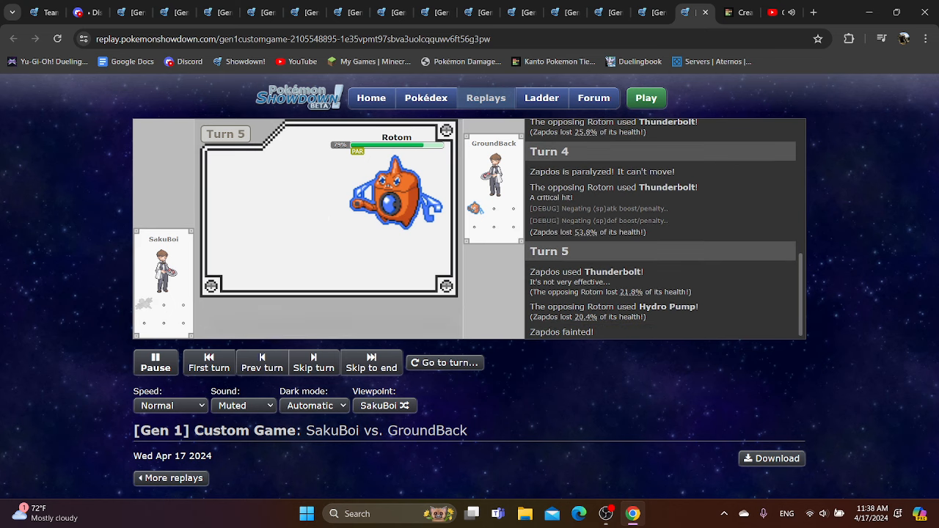
click(155, 362)
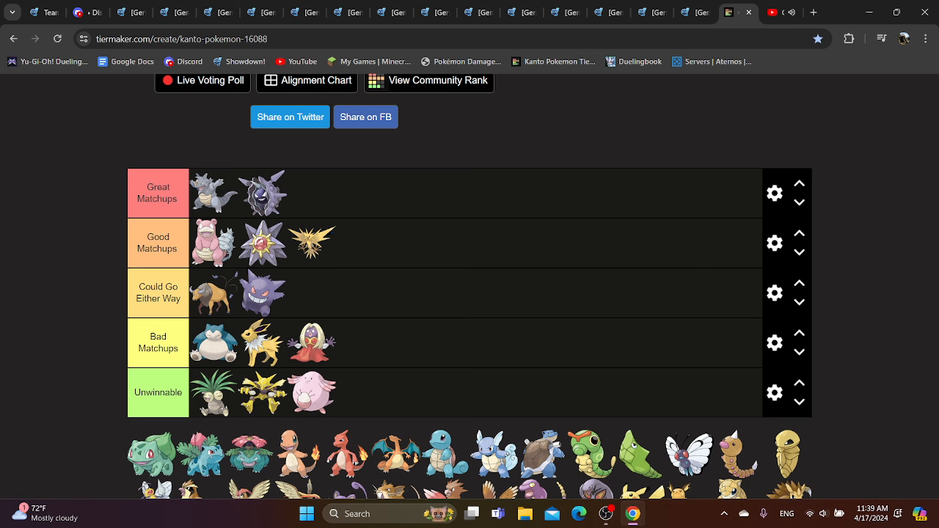
- Drag Starmie from Good Matchups into the Great Matchups tier
drag(261, 242, 312, 193)
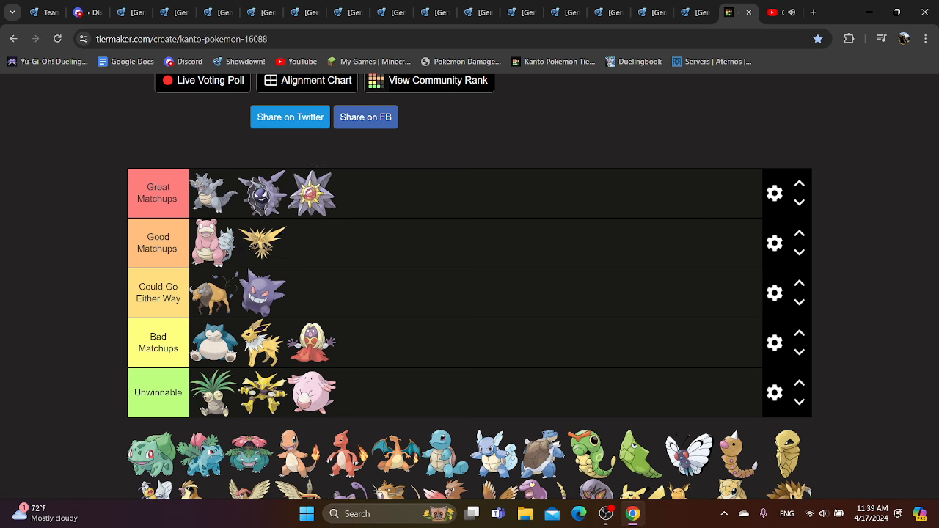